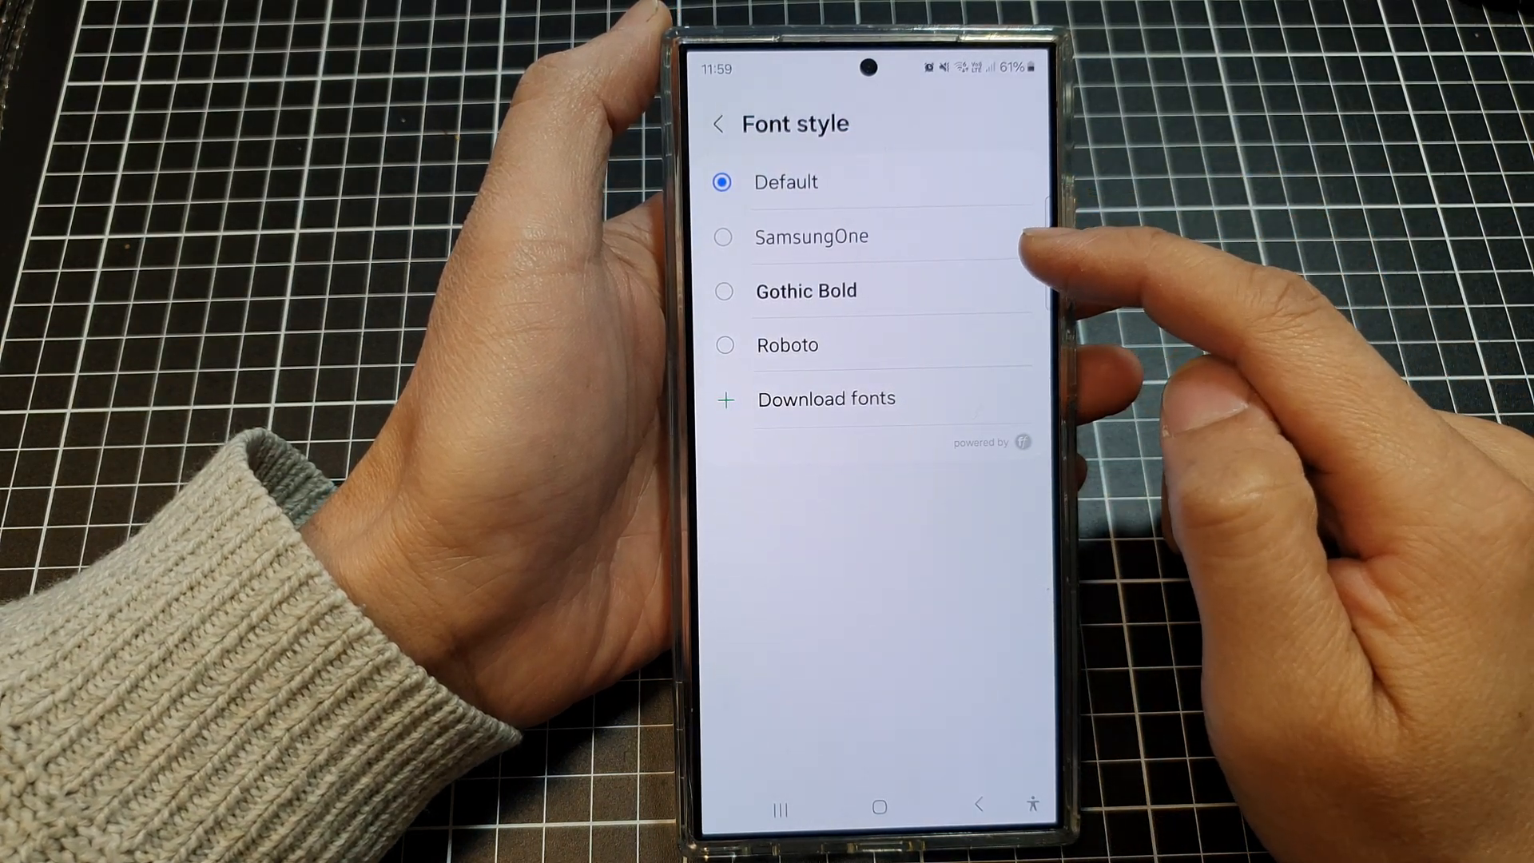
{"action": "mouse_move", "coordinate": [1075, 342]}
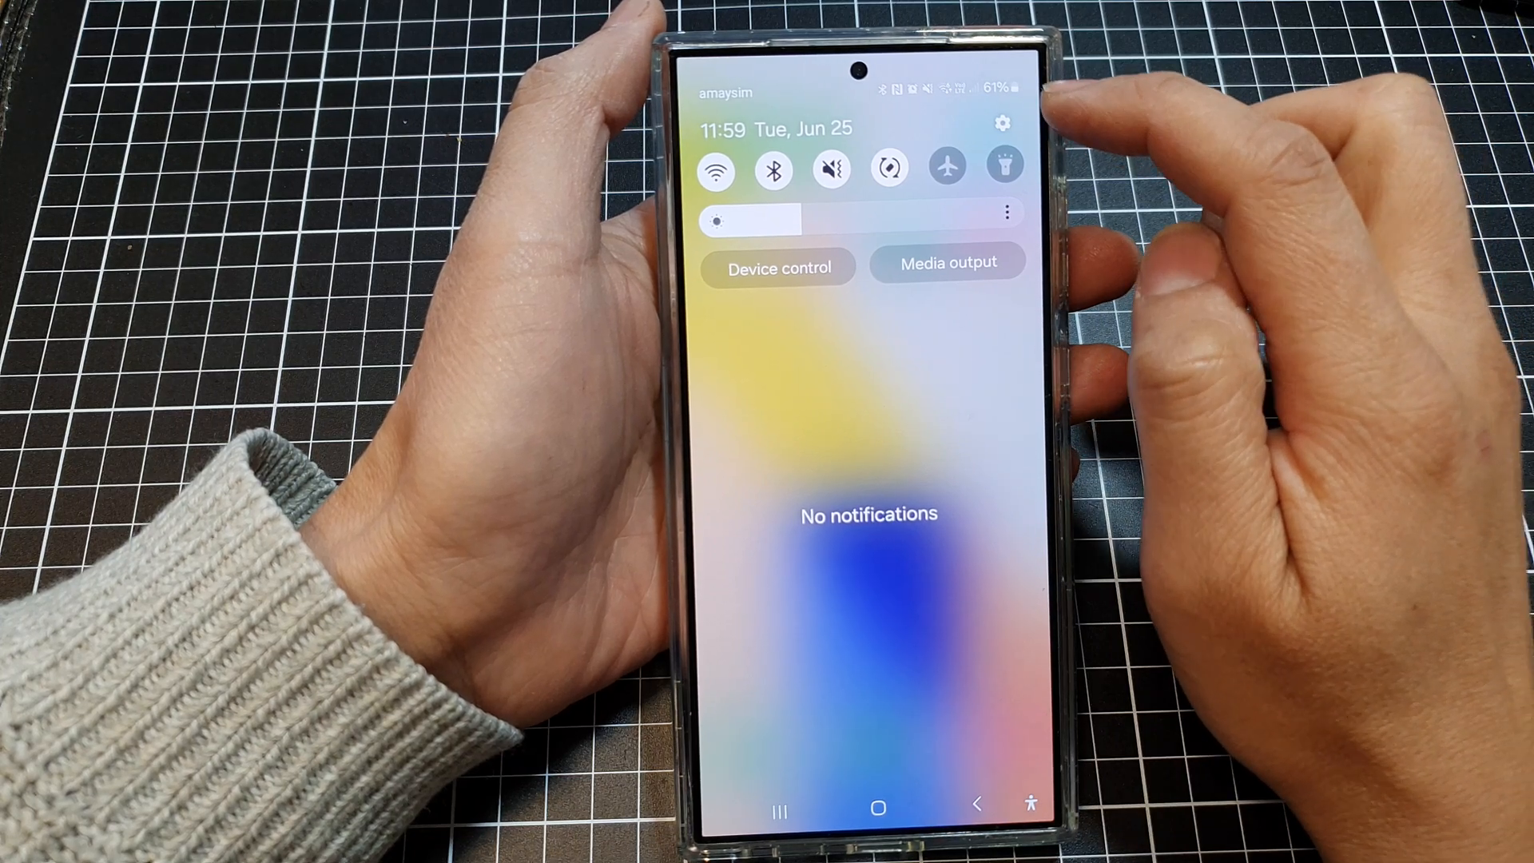
- Reach the Vision enhancements page under Accessibility, scrolled to Font size and style
{"action": "left_click", "coordinate": [1003, 124]}
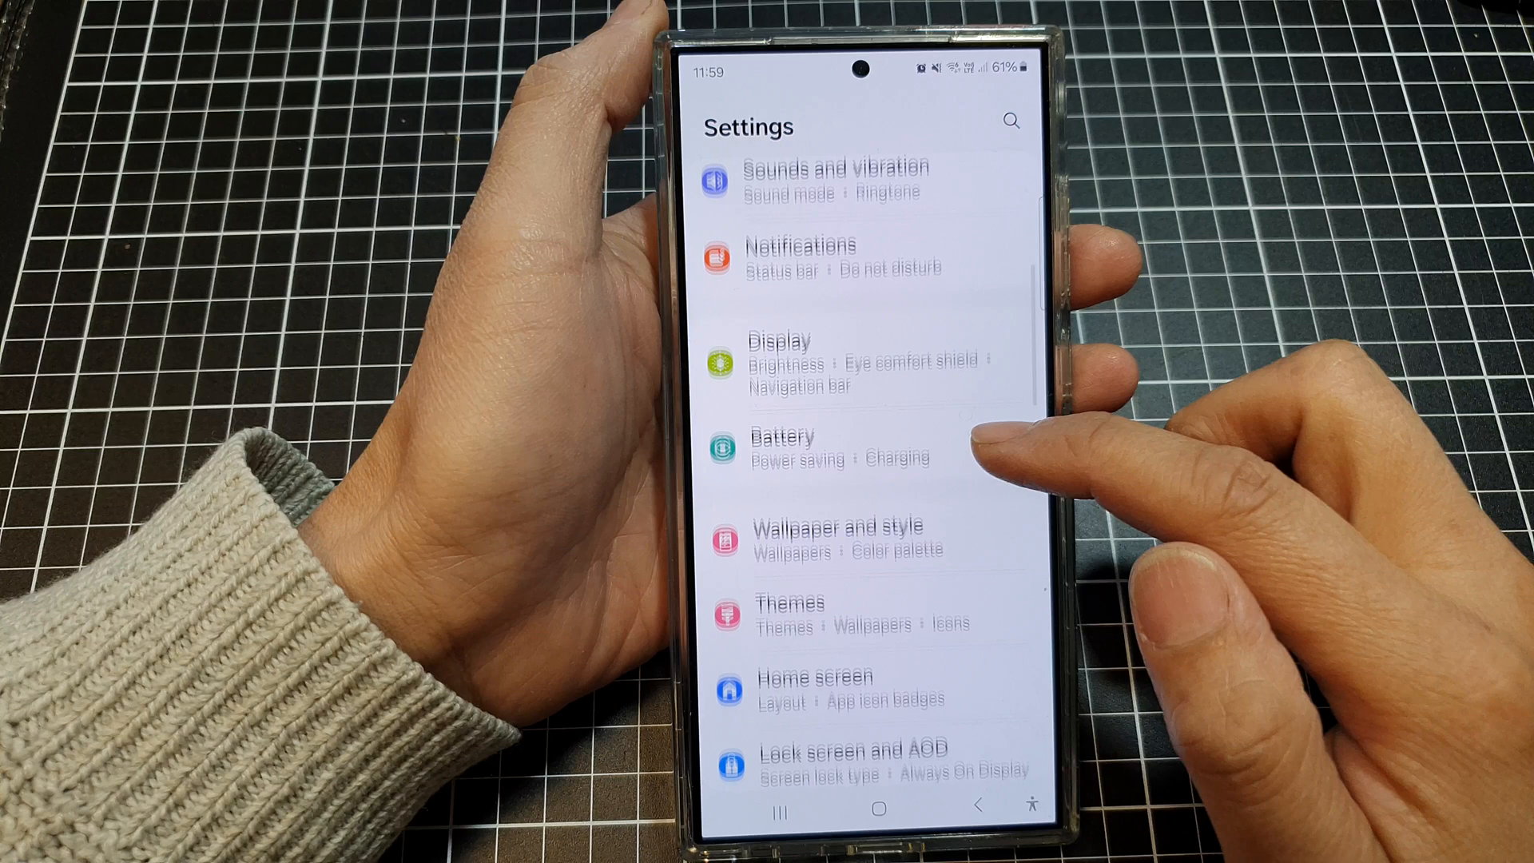
{"action": "scroll", "scroll_direction": "up", "scroll_amount": 3}
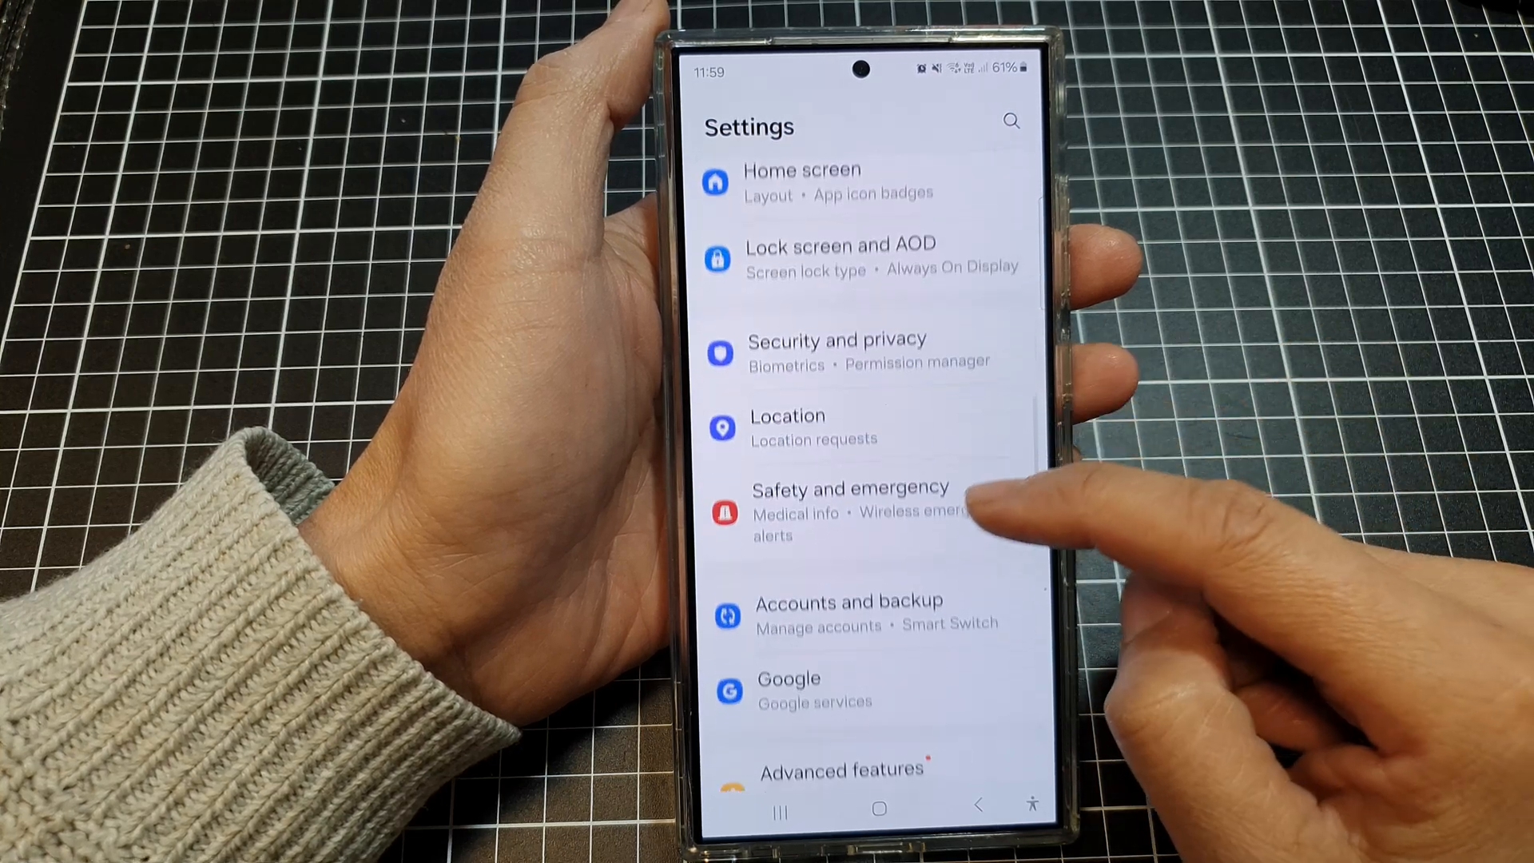
{"action": "scroll", "scroll_direction": "up", "scroll_amount": 3}
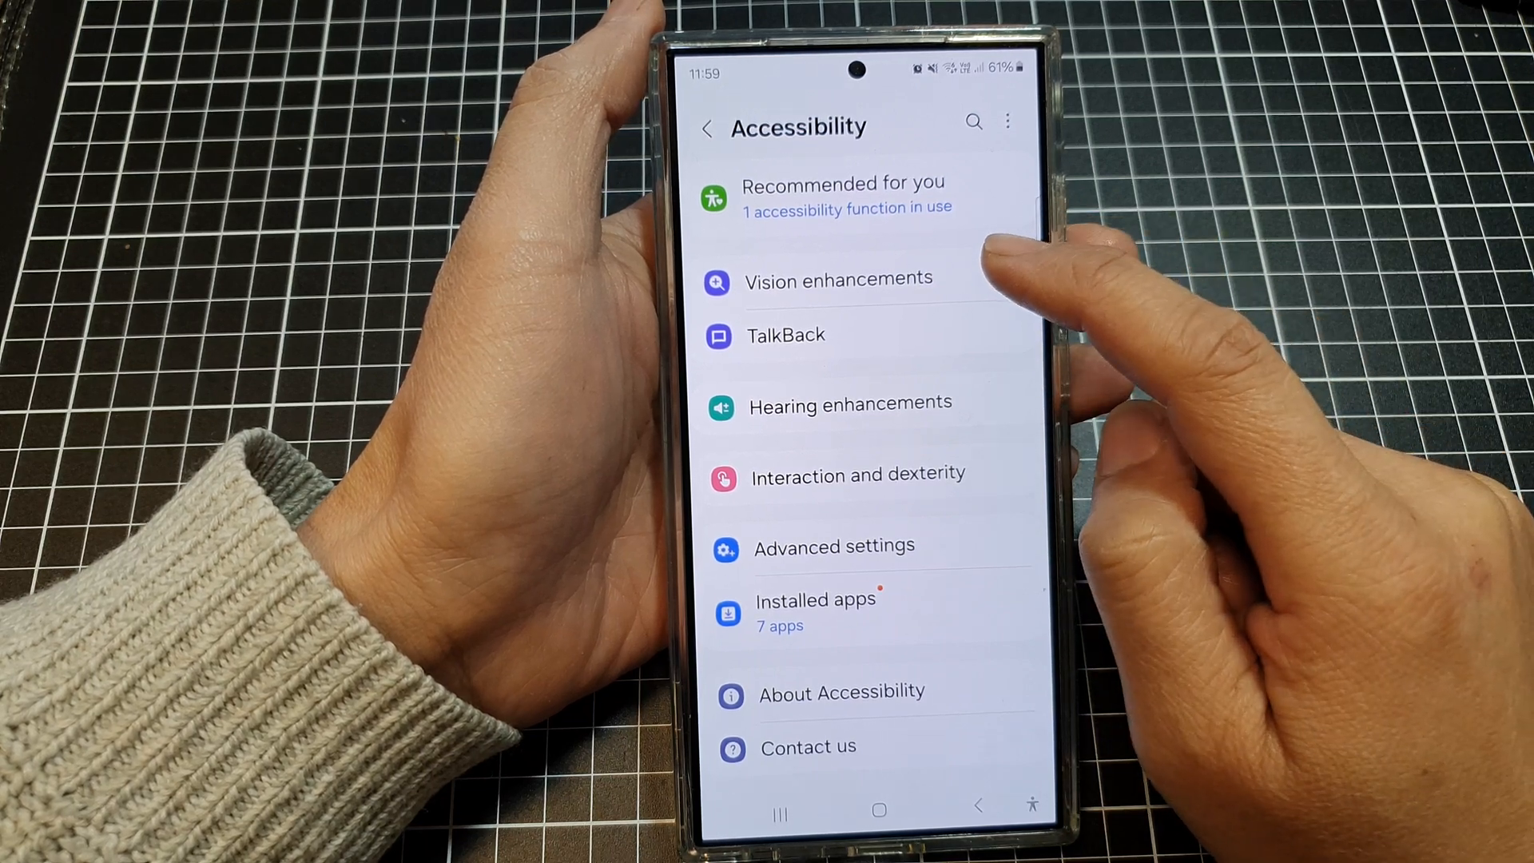
{"action": "left_click", "coordinate": [838, 278]}
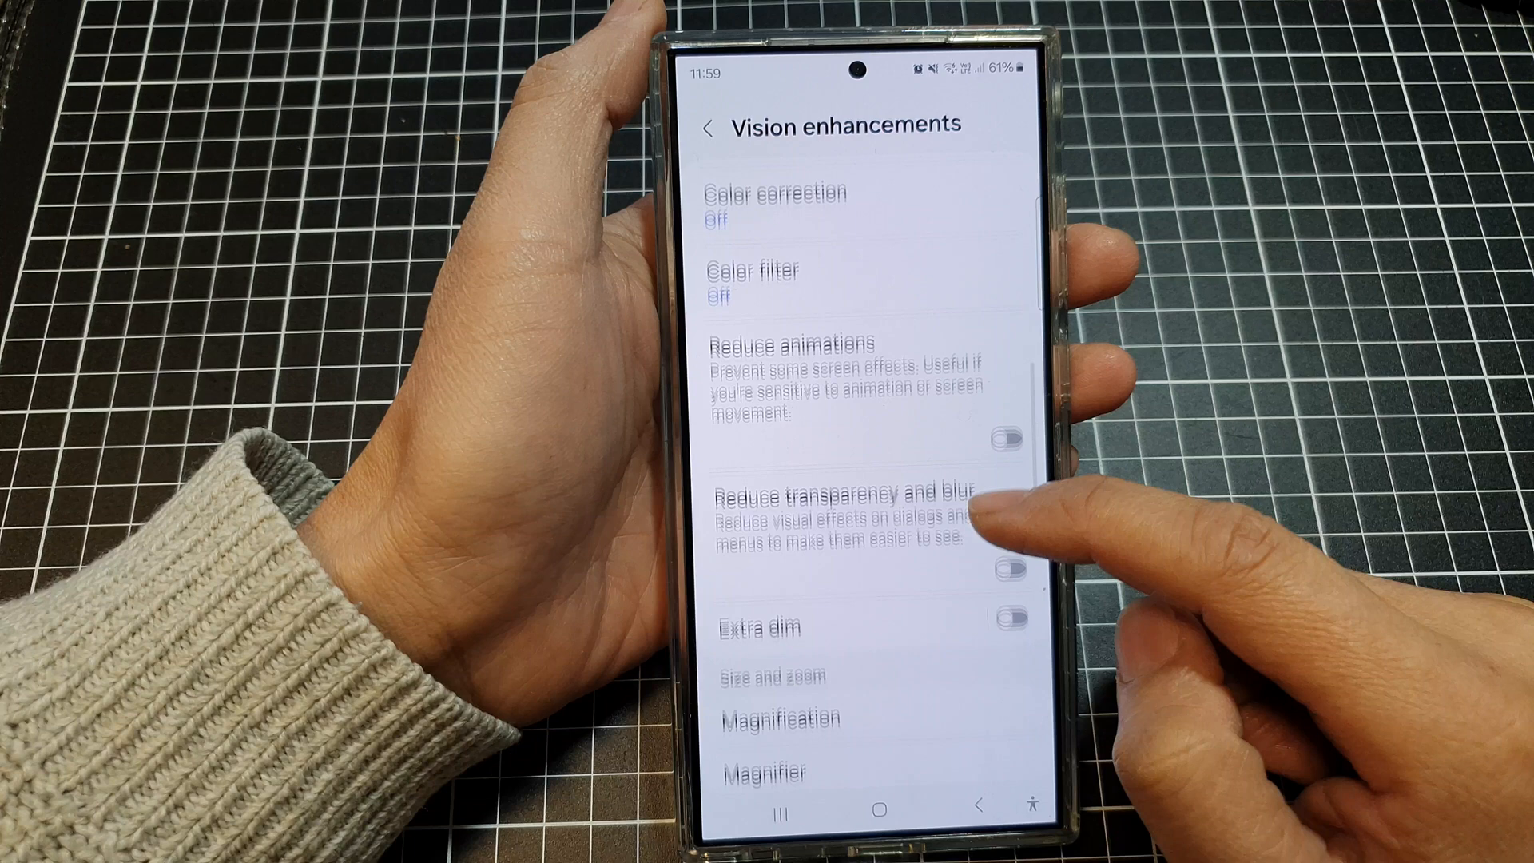
{"action": "scroll", "scroll_direction": "down", "scroll_amount": 3}
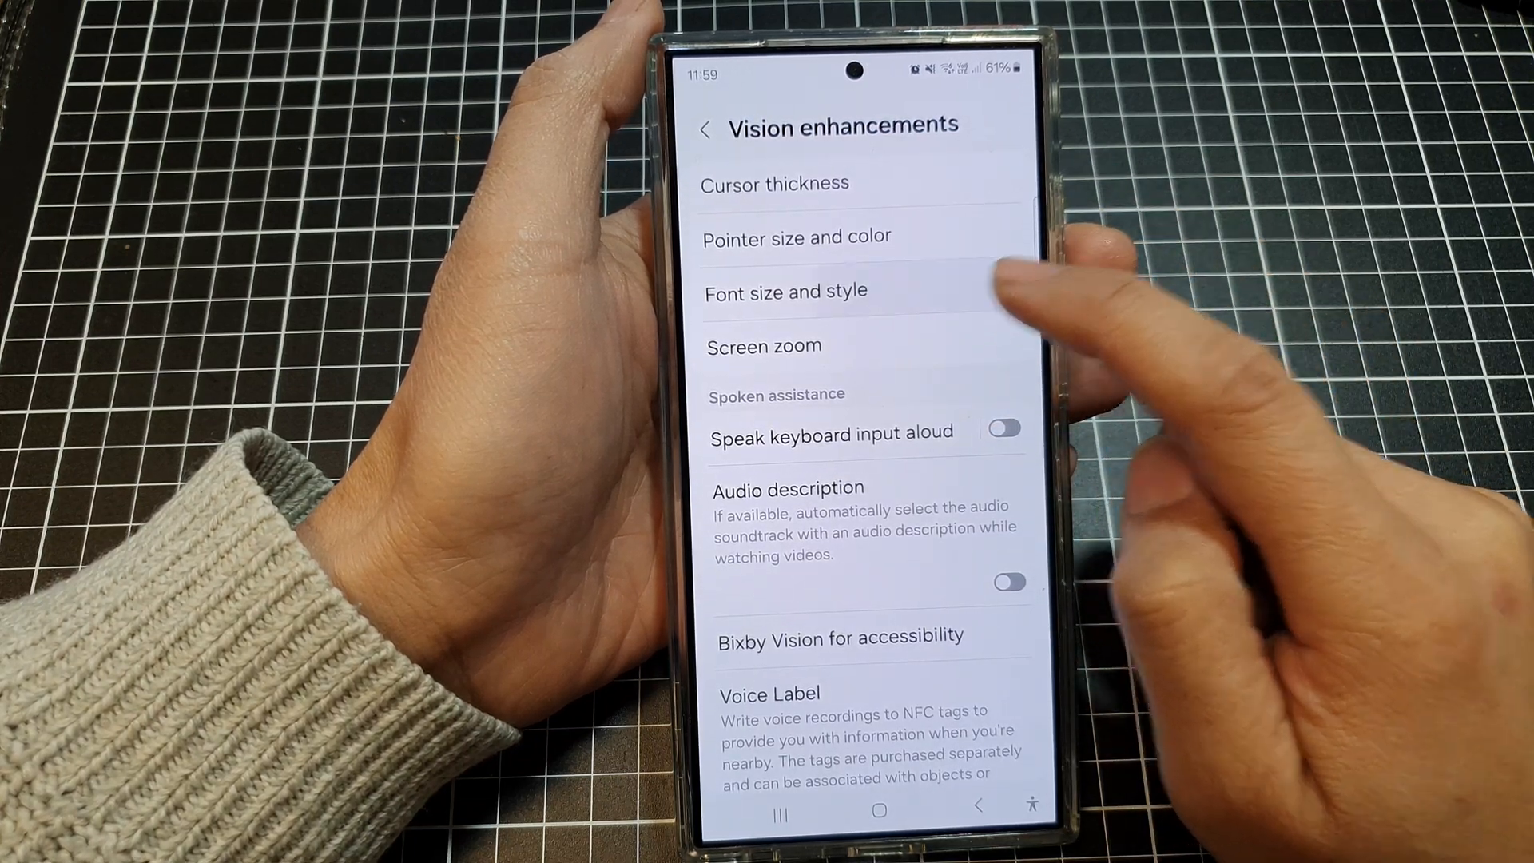
- View the Font style choices, keeping Default on the first look
{"action": "left_click", "coordinate": [786, 291]}
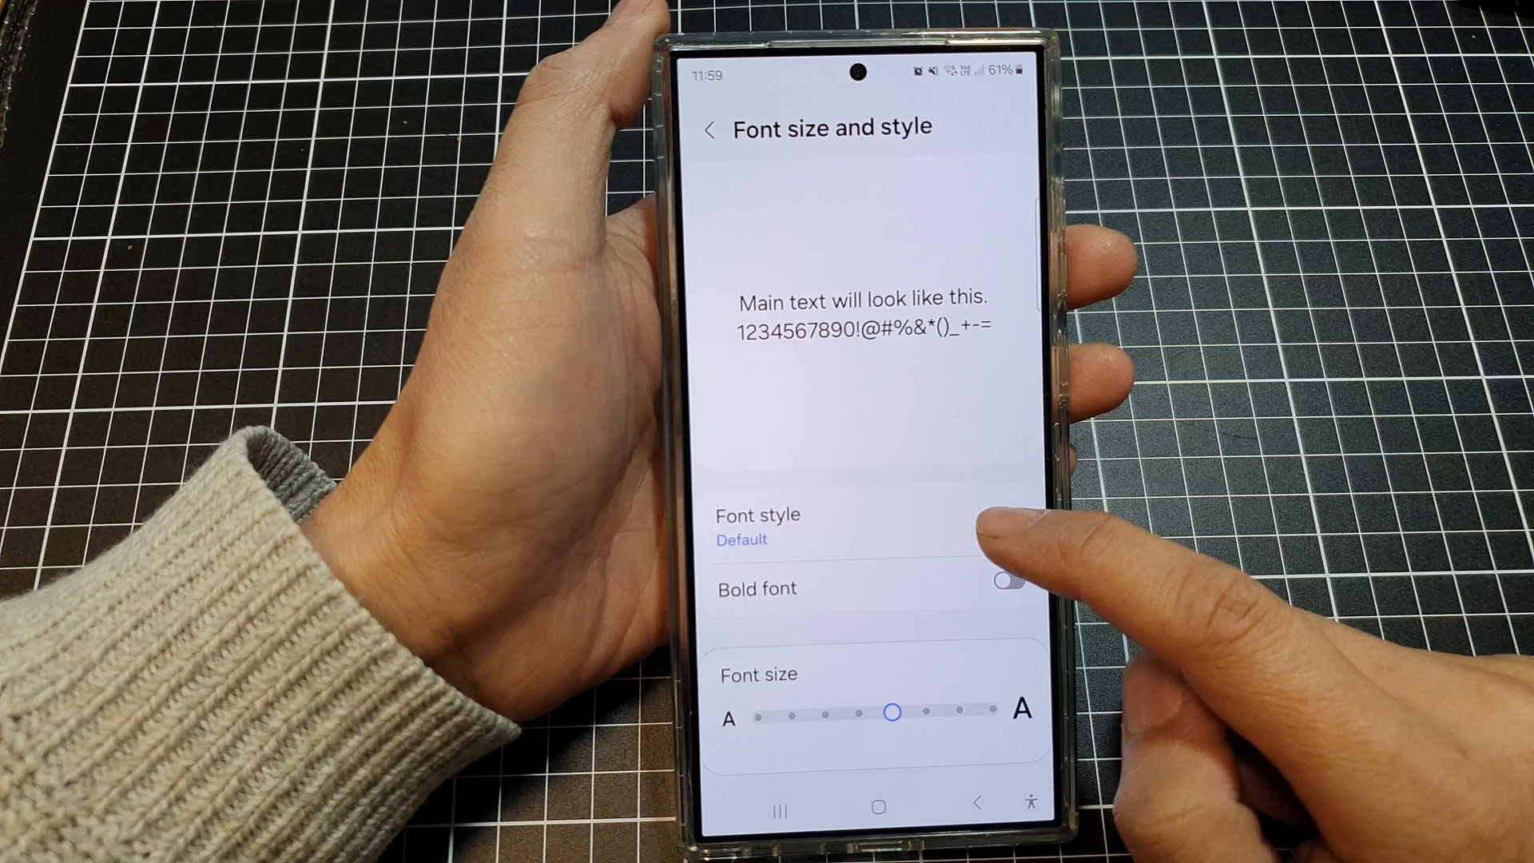
{"action": "left_click", "coordinate": [757, 528]}
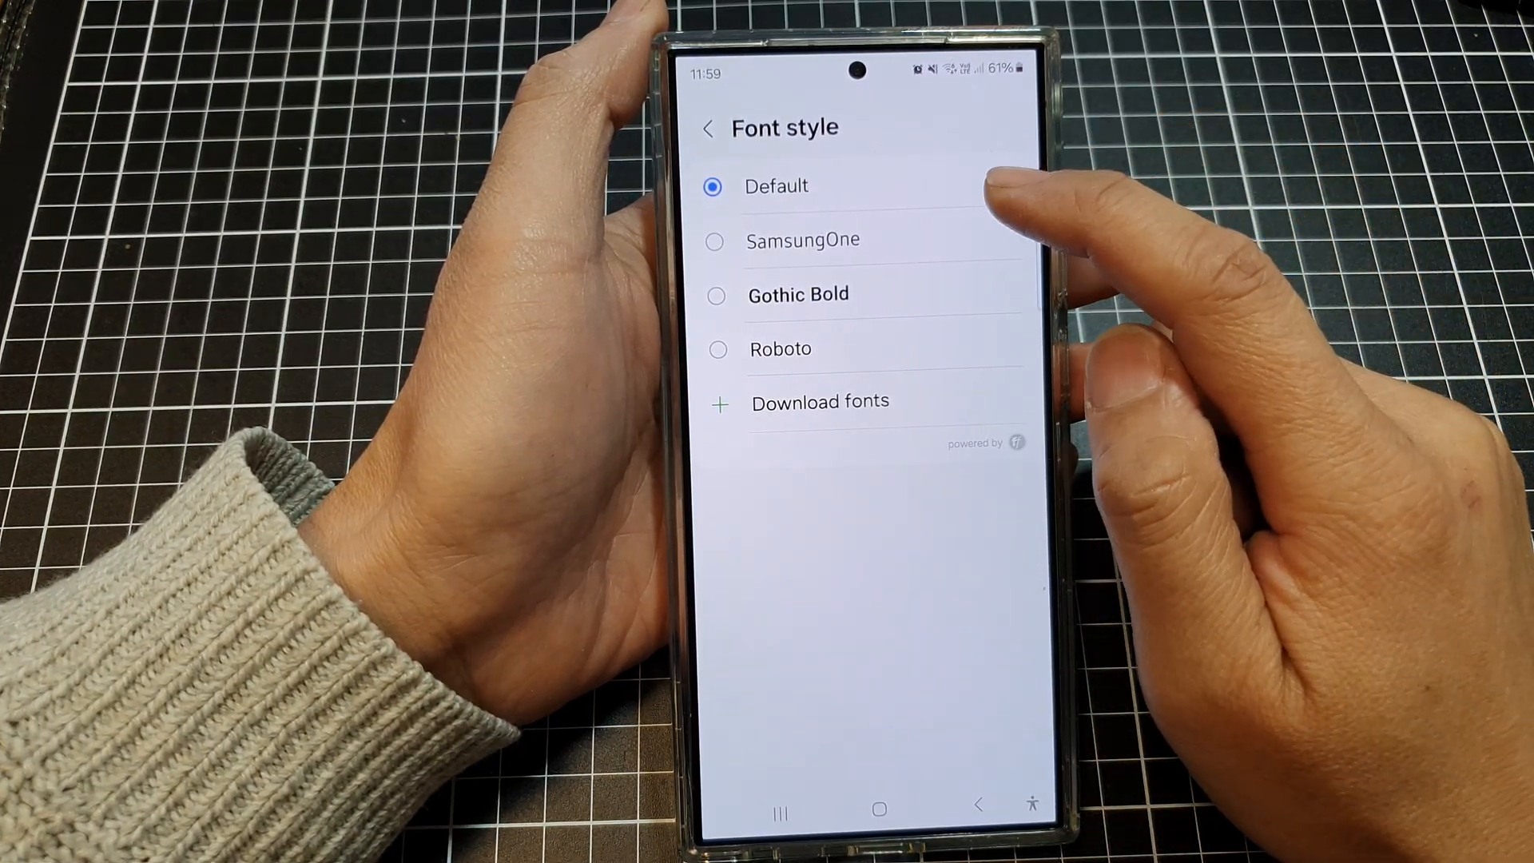
{"action": "left_click", "coordinate": [708, 128]}
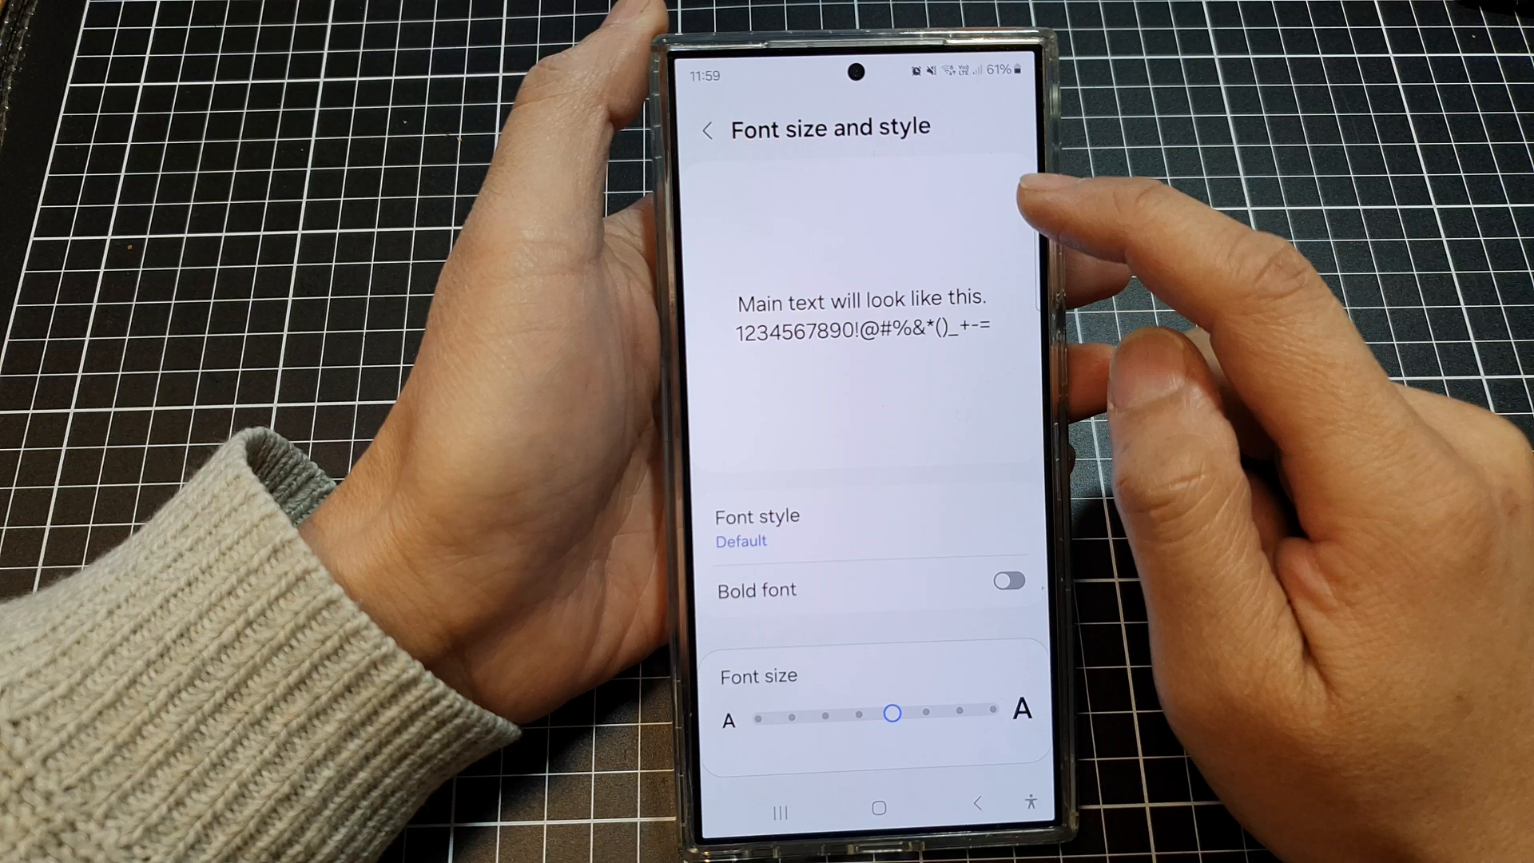
{"action": "left_click", "coordinate": [758, 529]}
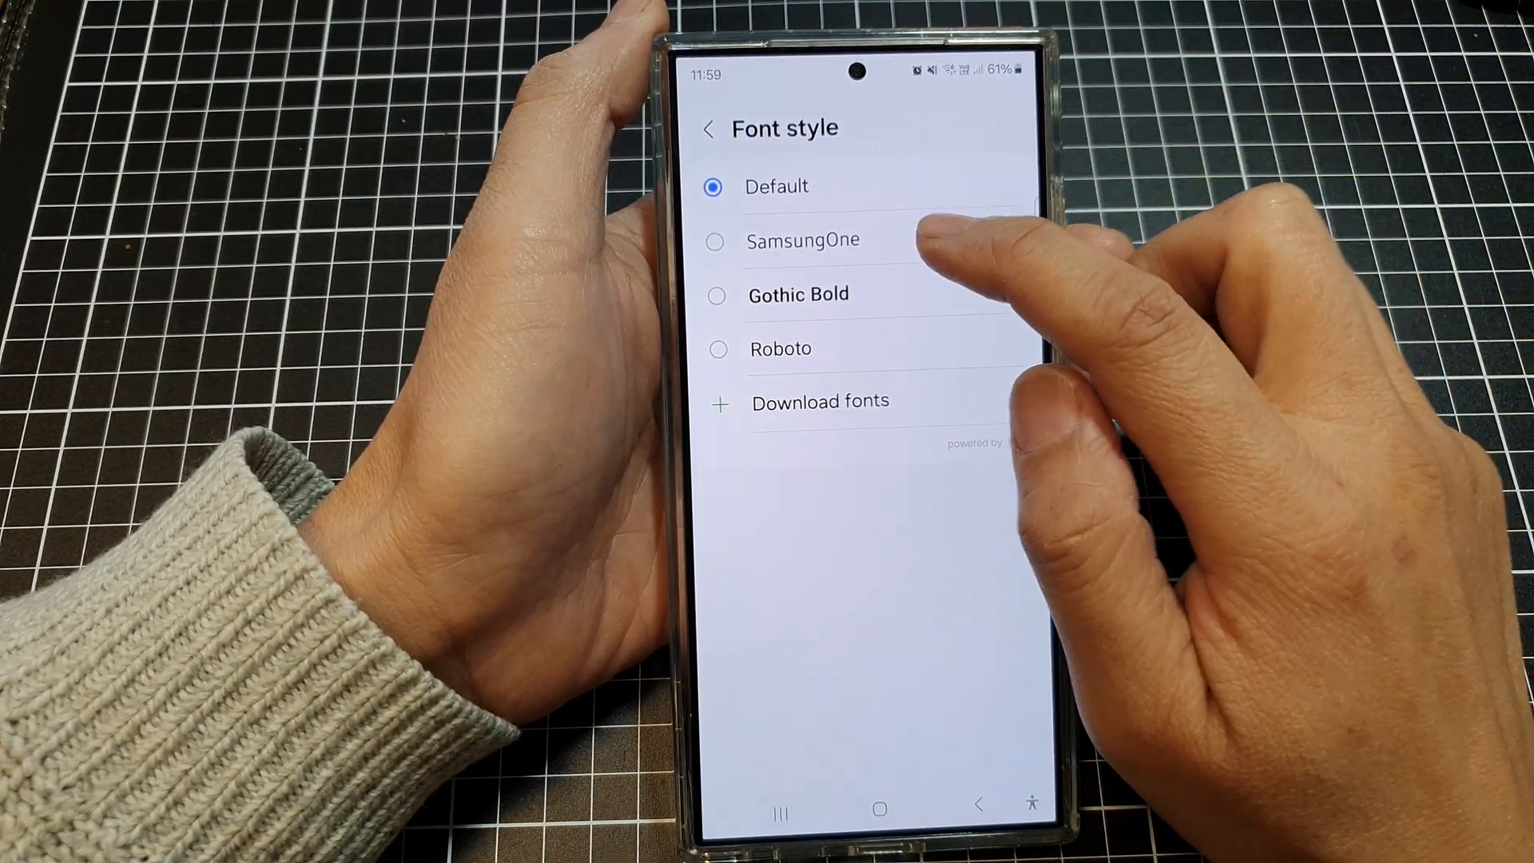
- Try Gothic Bold, then switch the system font to Roboto and reopen the style list
{"action": "left_click", "coordinate": [710, 129]}
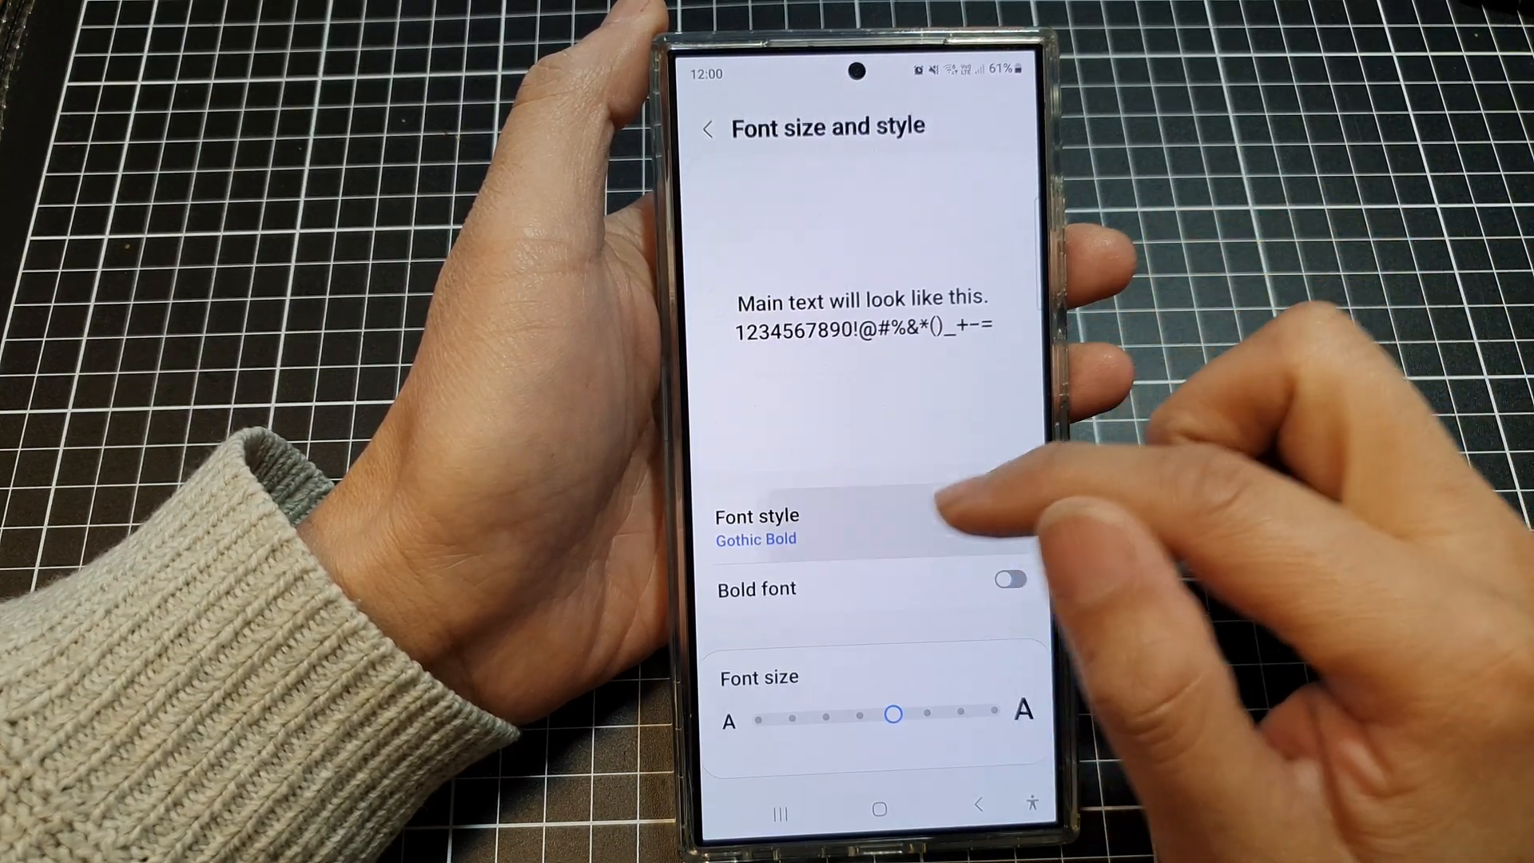
{"action": "left_click", "coordinate": [756, 526]}
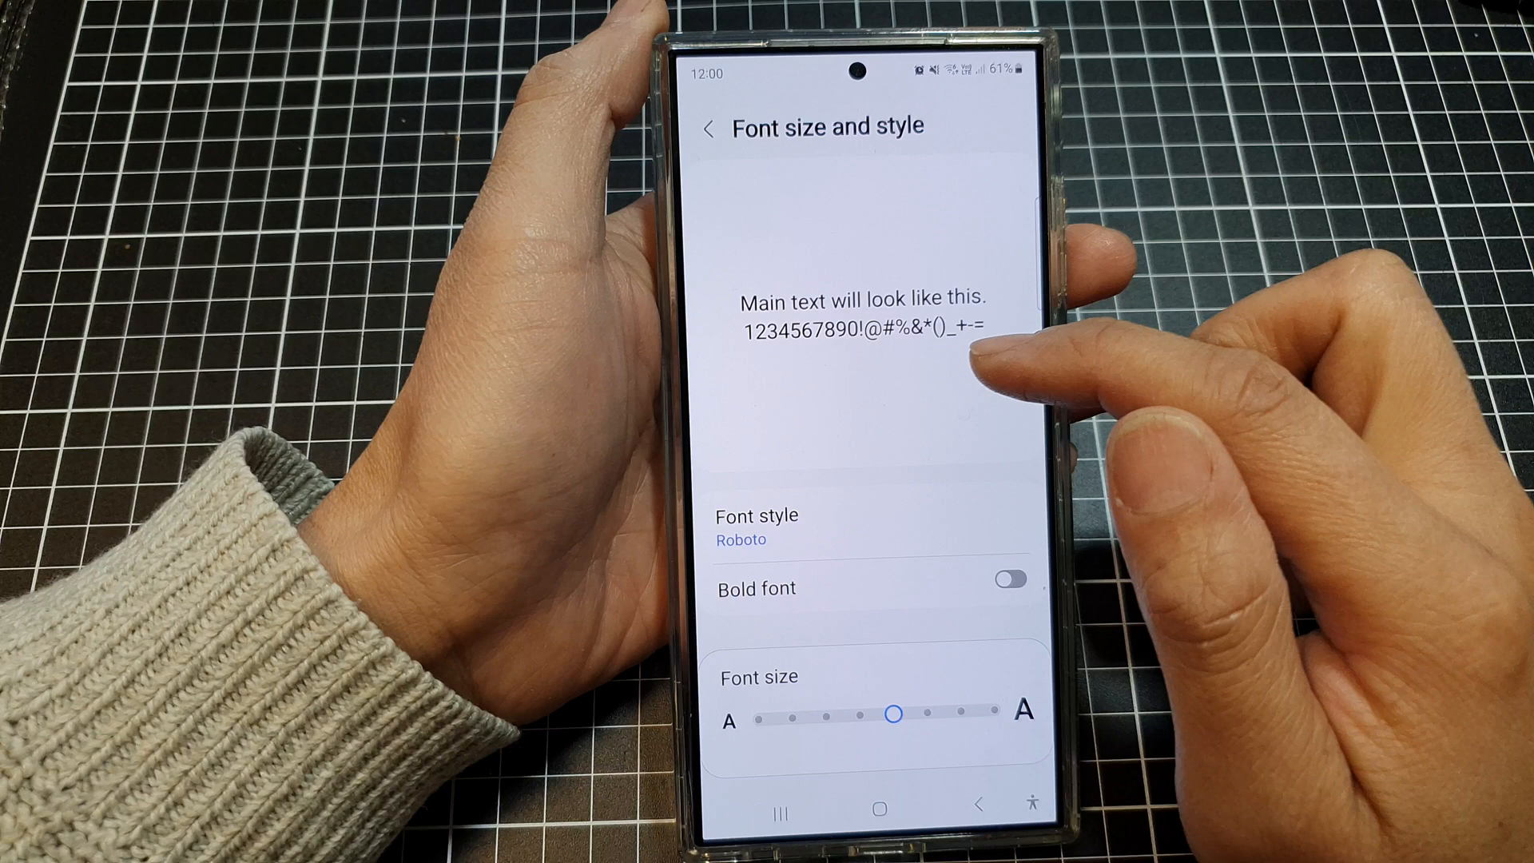
{"action": "left_click", "coordinate": [769, 528]}
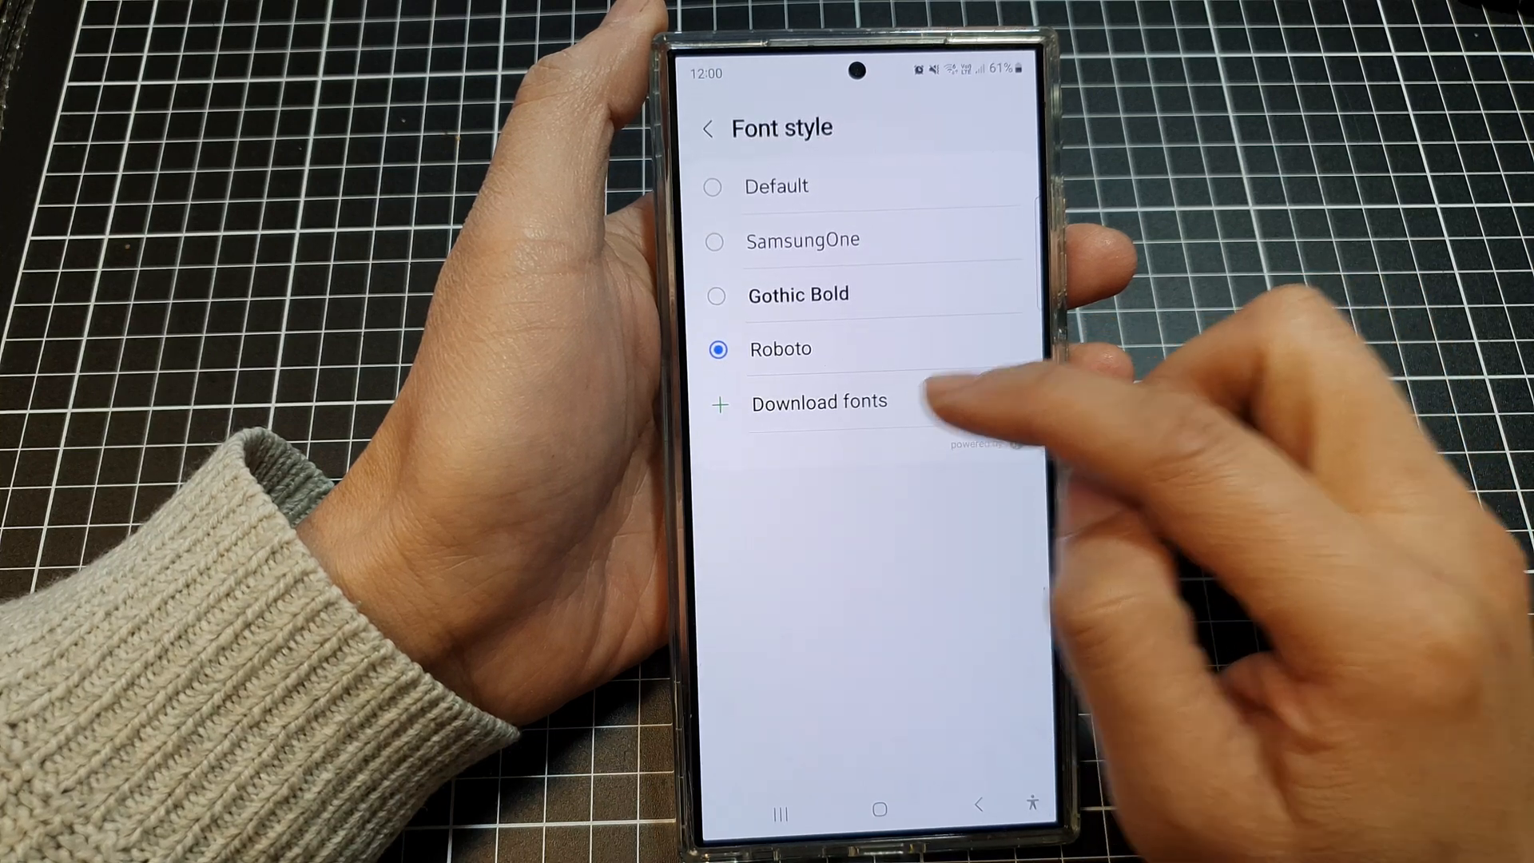
- Go to Download fonts in Galaxy Store and filter to the Top free list
{"action": "left_click", "coordinate": [820, 403]}
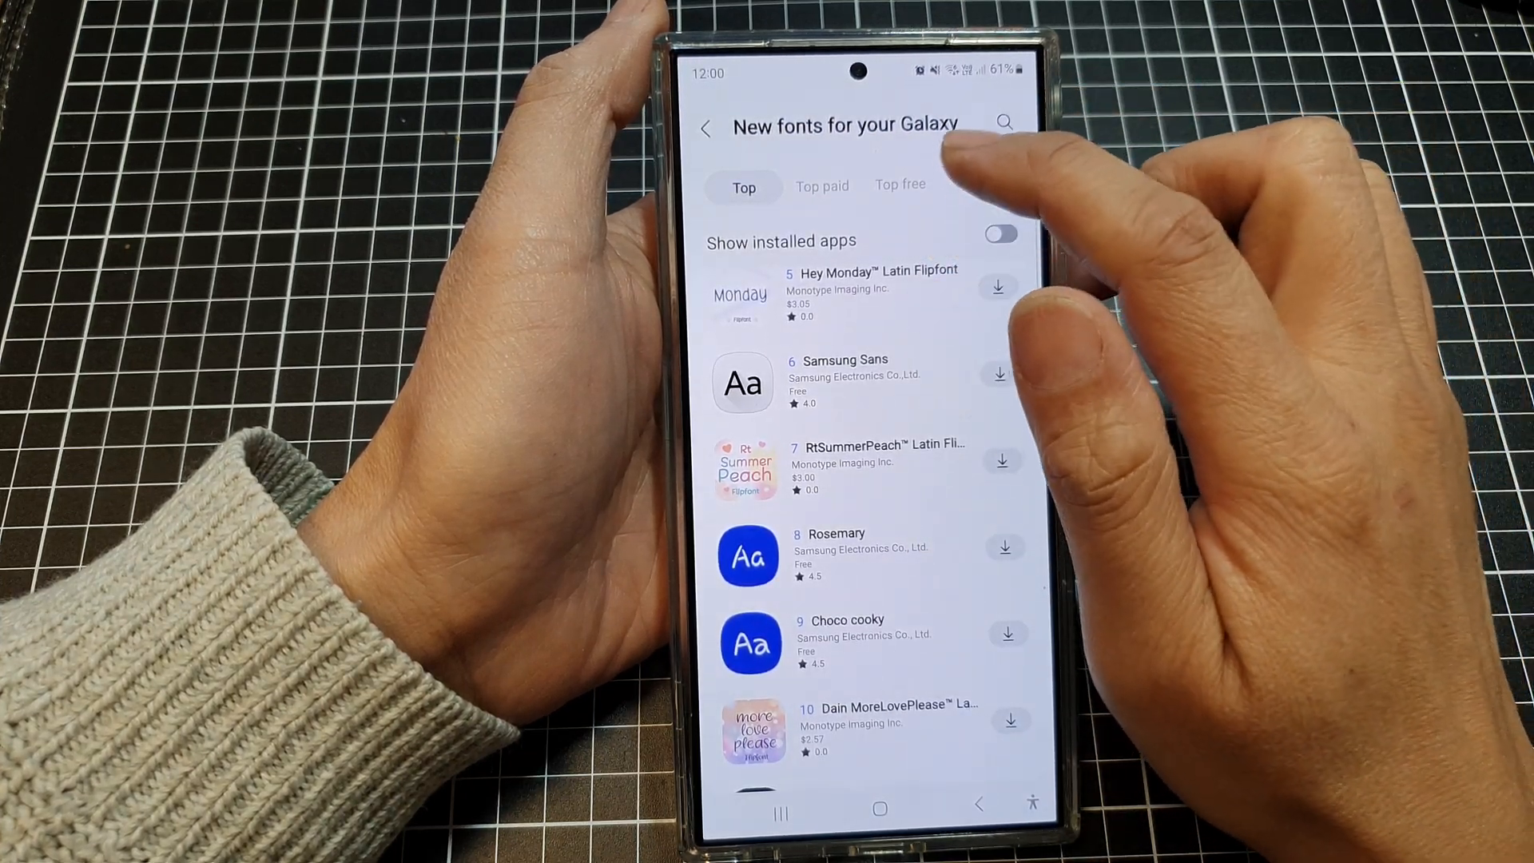
{"action": "left_click", "coordinate": [899, 185]}
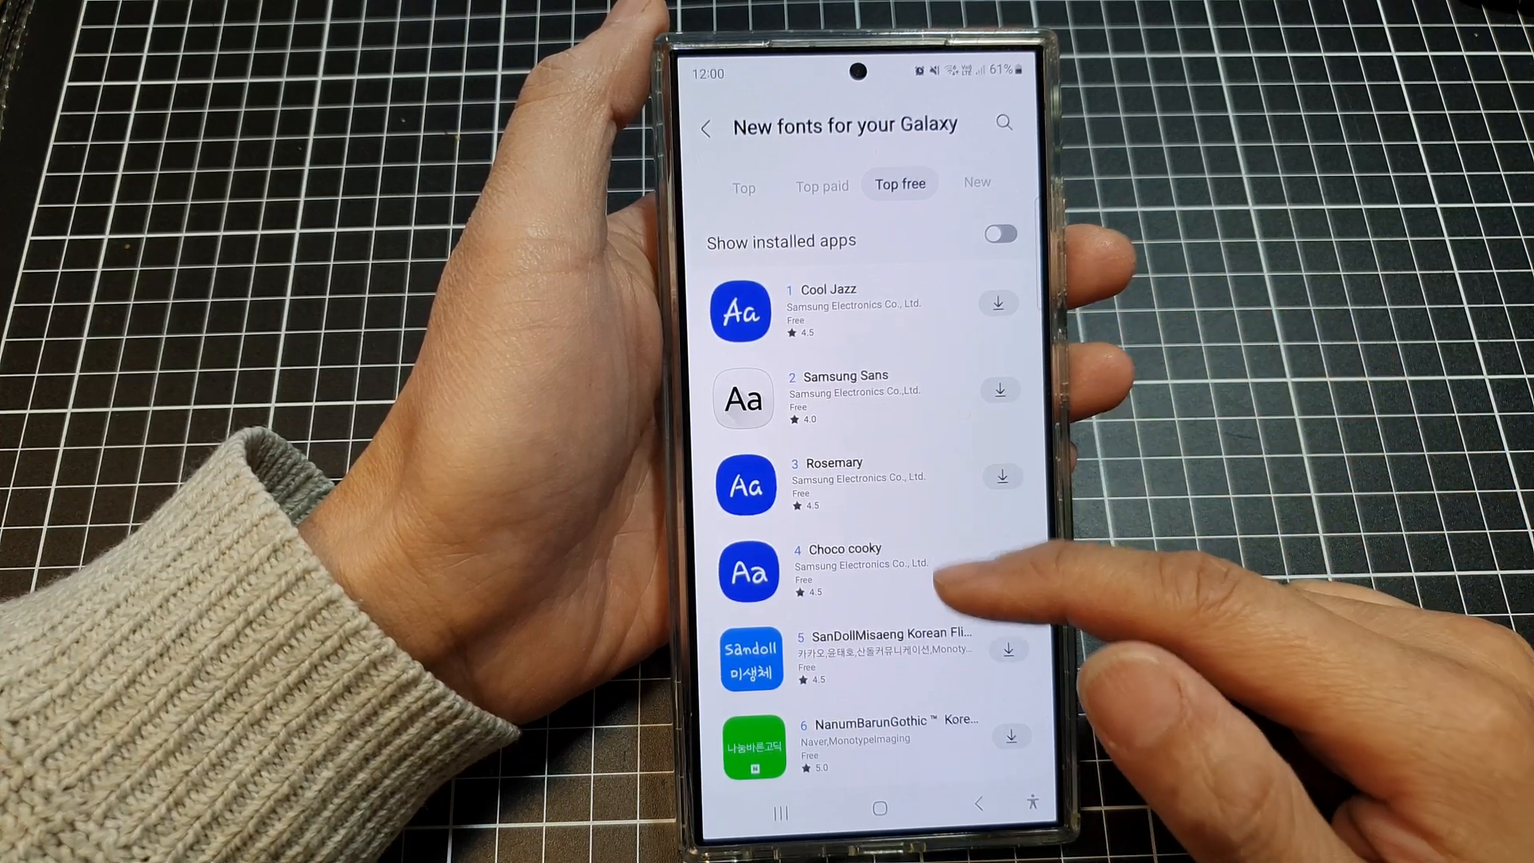
- Start installing the Choco cooky font, then return to the home screen
{"action": "scroll", "scroll_direction": "up", "scroll_amount": 3}
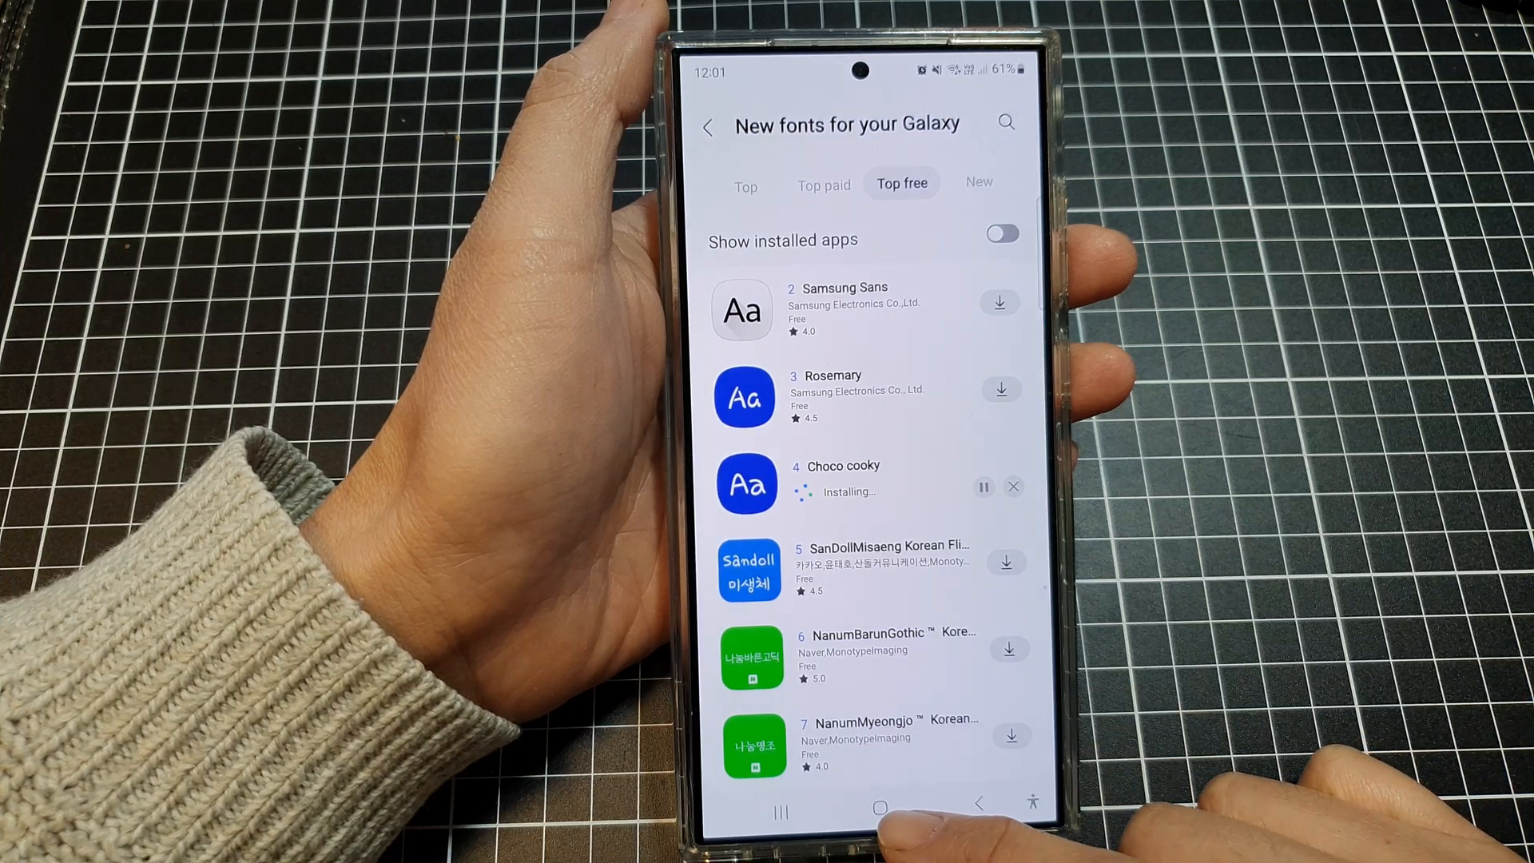
{"action": "left_click", "coordinate": [879, 806]}
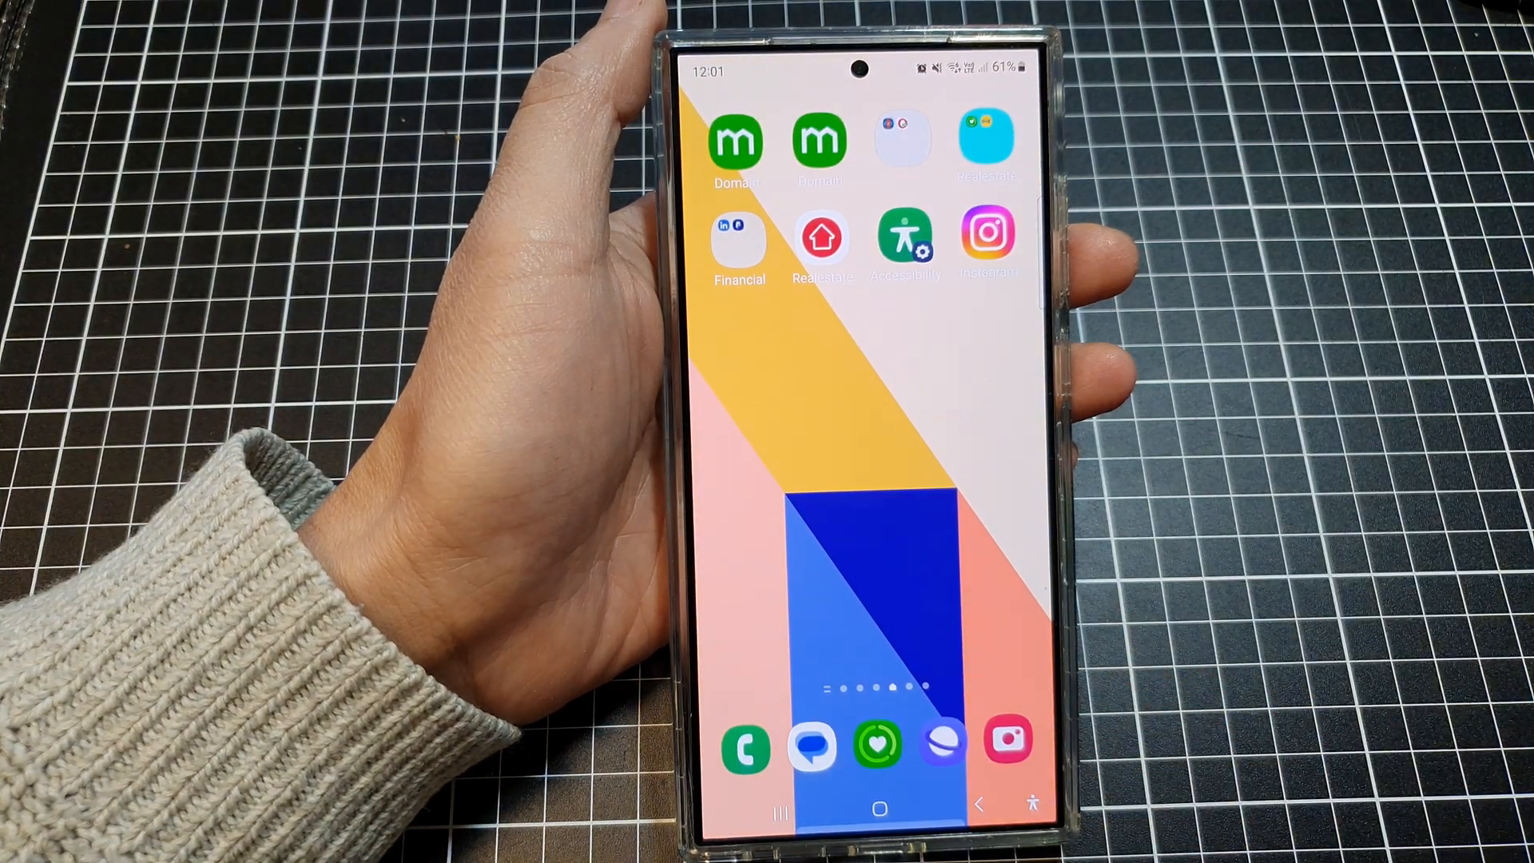